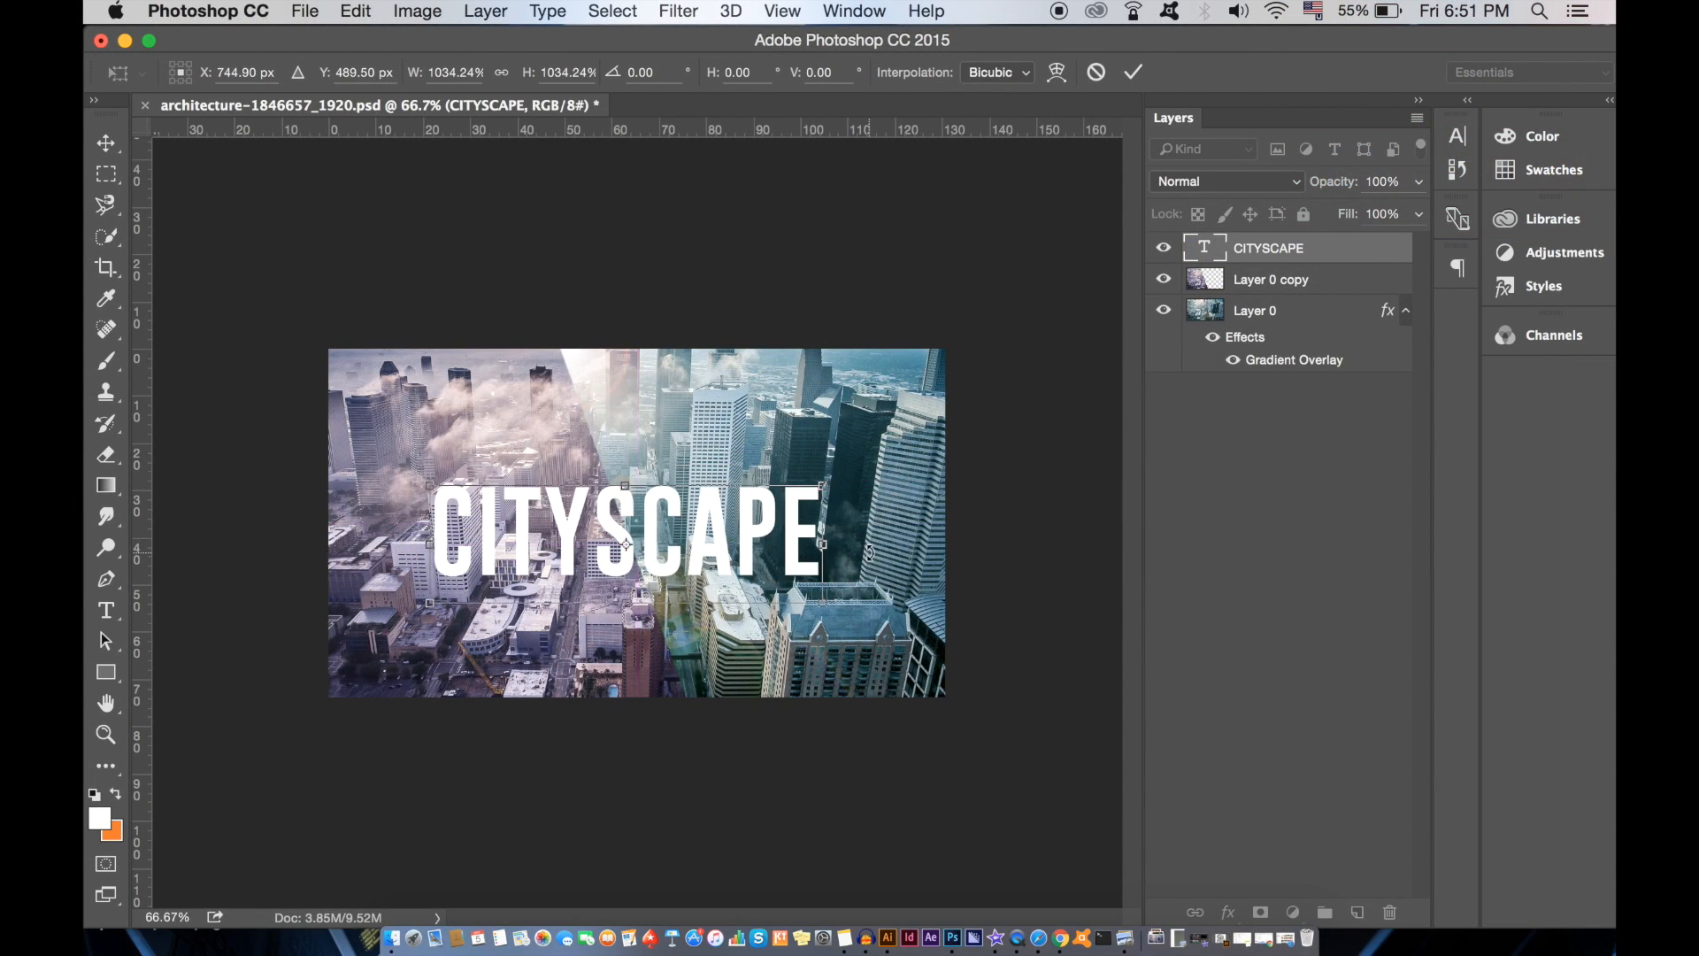
Commit the scaled and repositioned CITYSCAPE text across the middle of the photo.
click(484, 11)
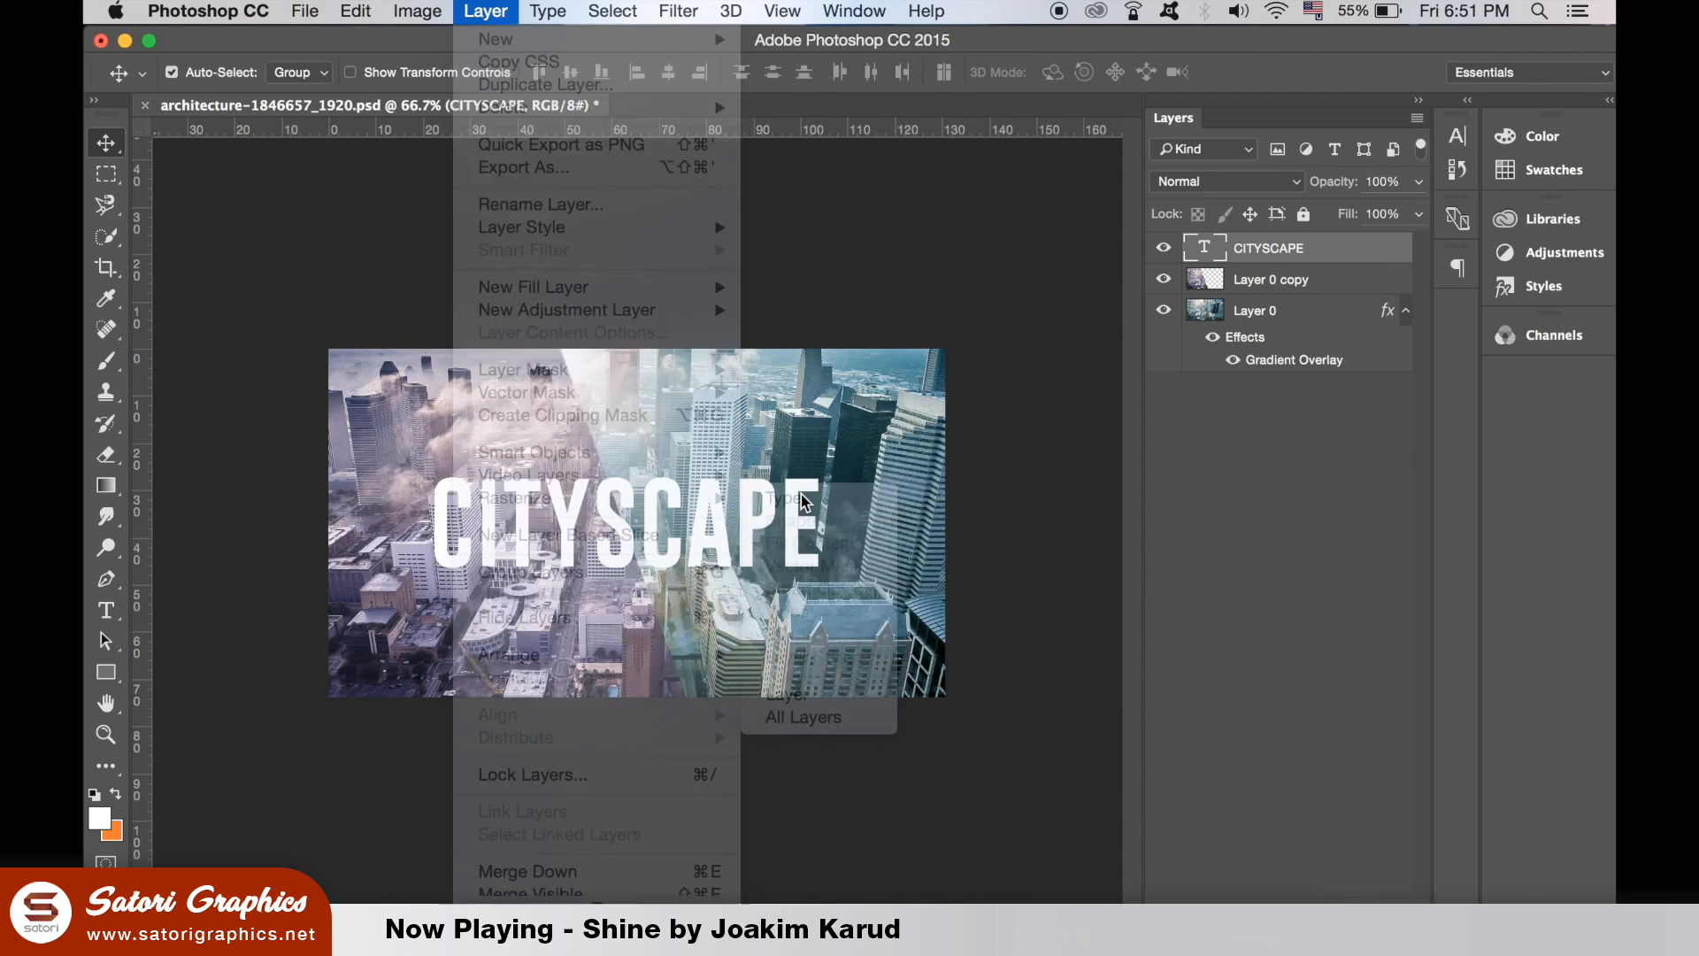